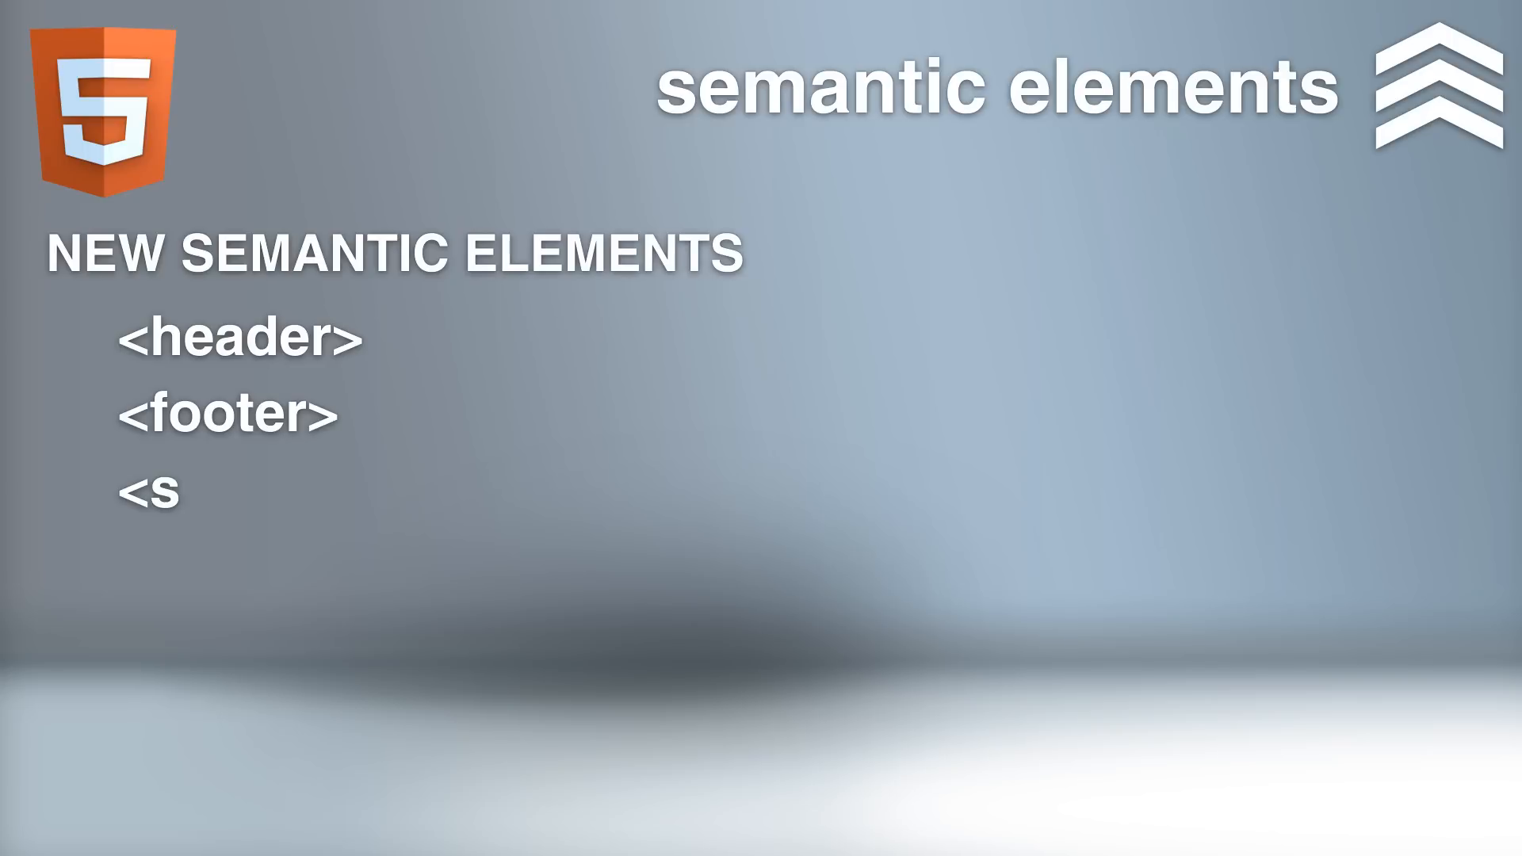
pyautogui.write('ection>')
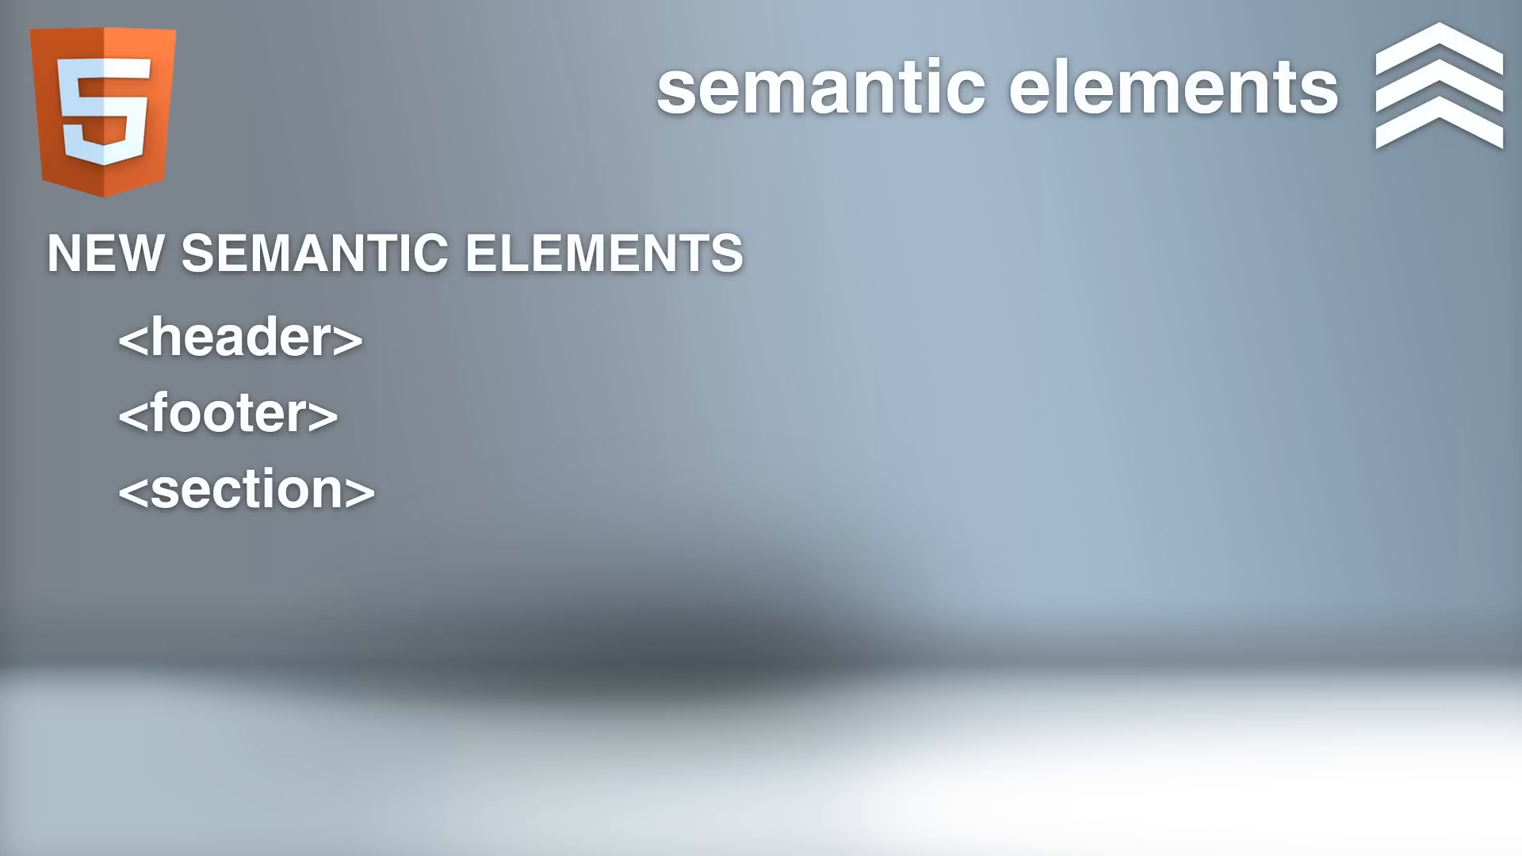